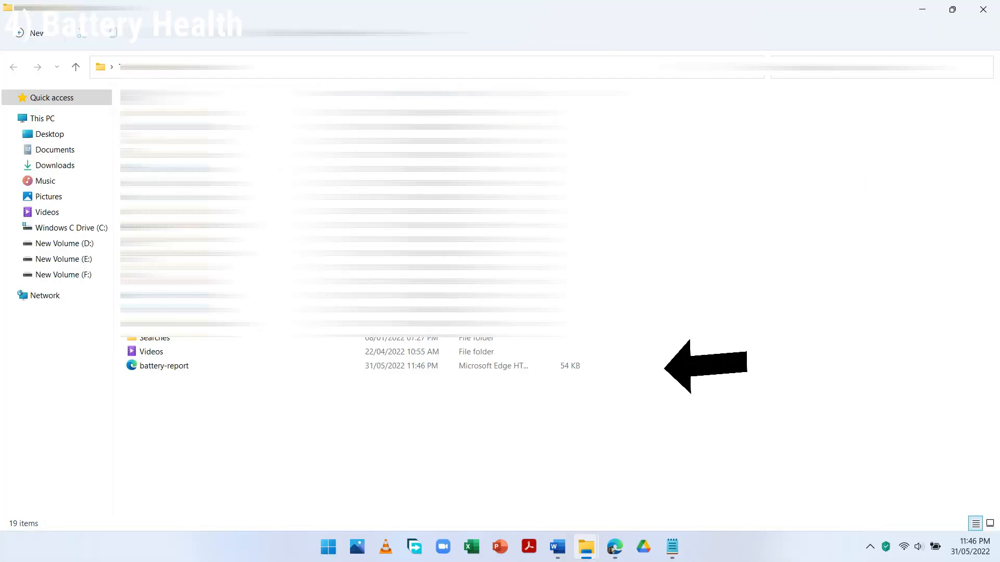
Open the battery-report file from File Explorer in Microsoft Edge
{"action": "double_click", "coordinate": [163, 365]}
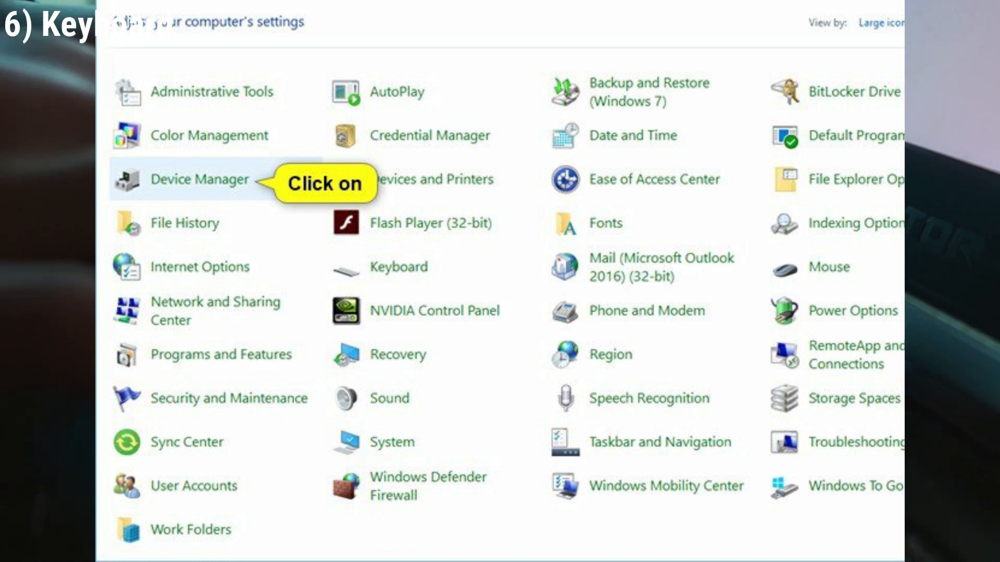
Open Properties for the Standard PS/2 Keyboard to see its Code 10 device status
{"action": "right_click", "coordinate": [223, 329]}
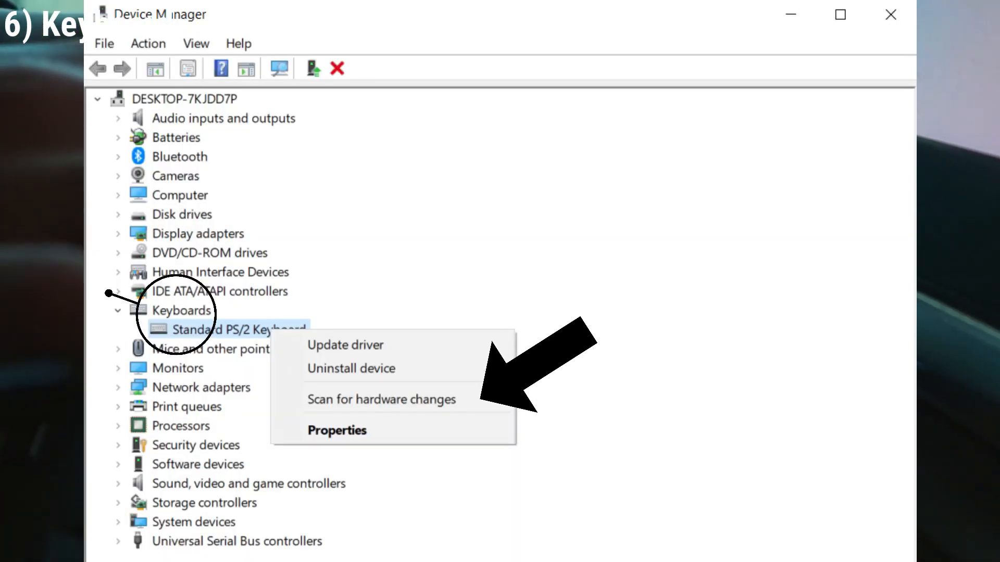
{"action": "left_click", "coordinate": [337, 429]}
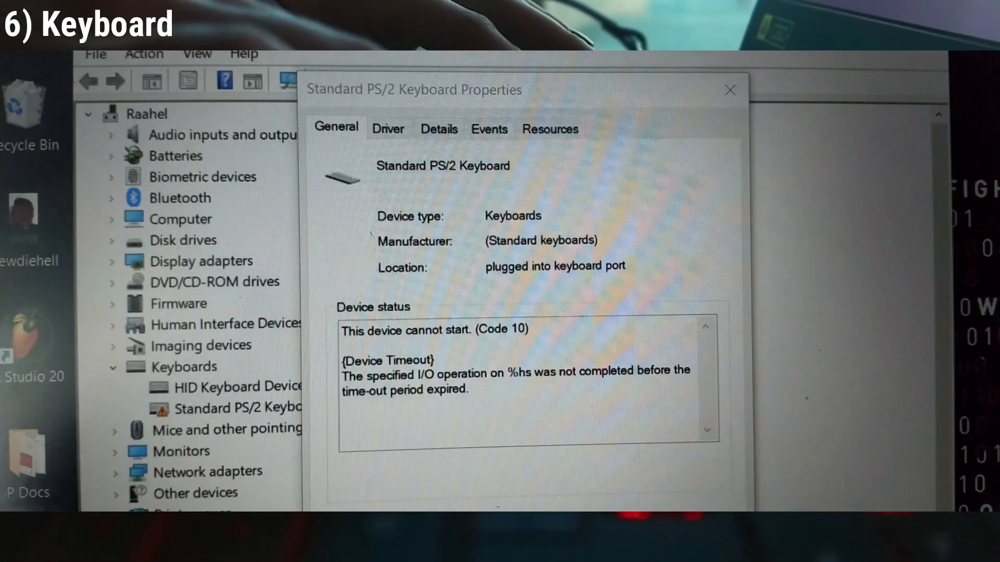